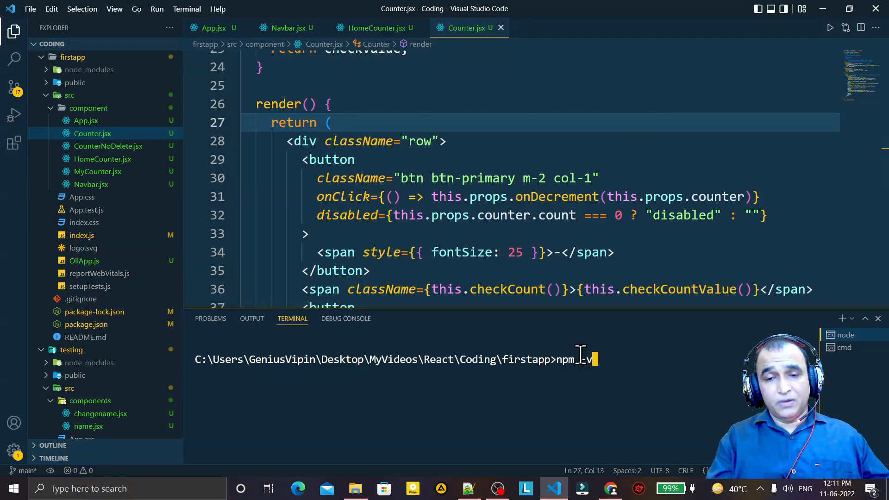
Run npm -v (8.9.0) and npm start, then minimize the Chrome counter app.
key(Return)
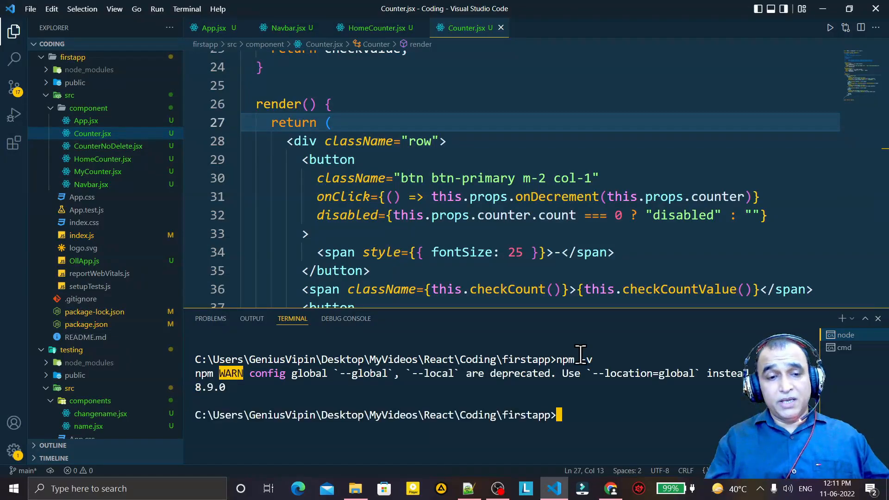
mouse_move(632, 408)
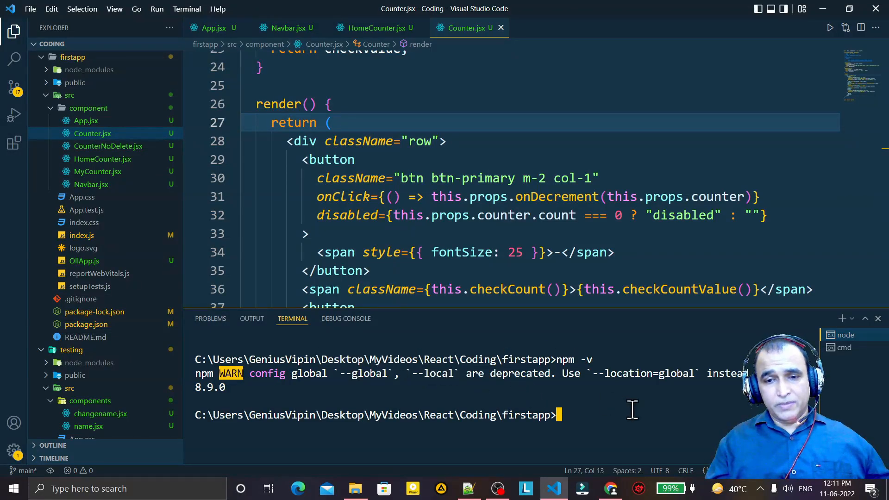
text(npm star)
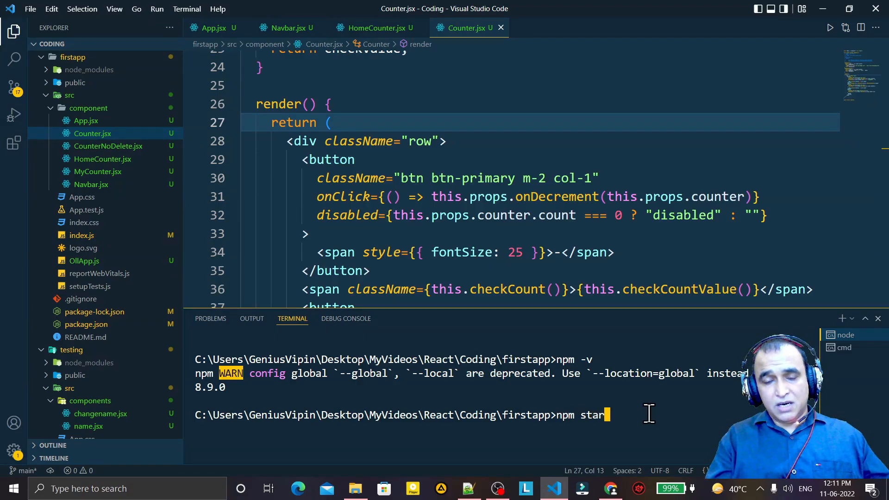
key(Return)
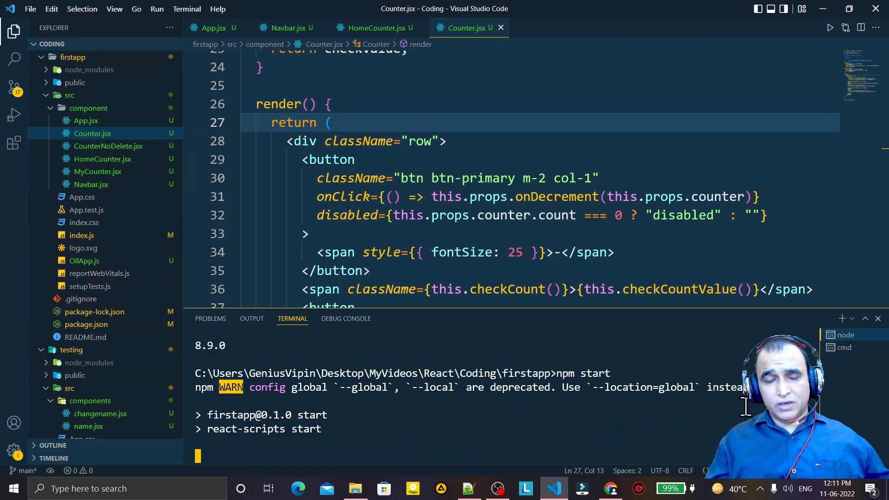
mouse_move(440, 417)
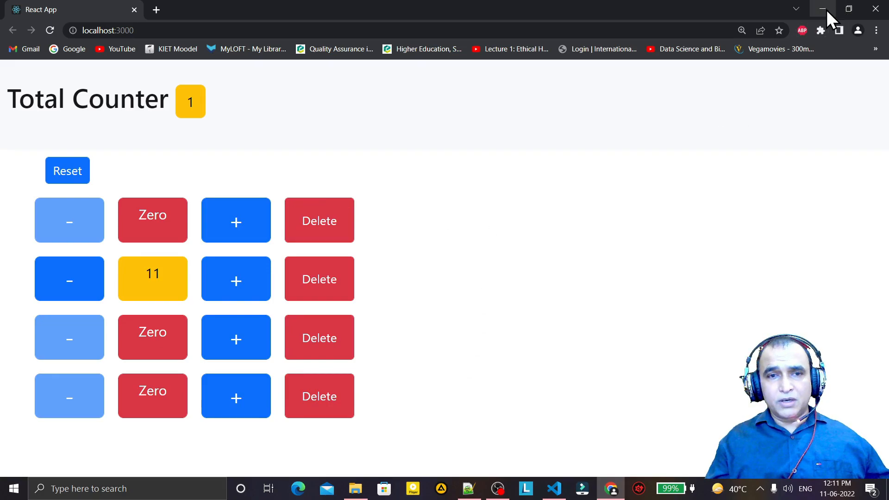
click(553, 488)
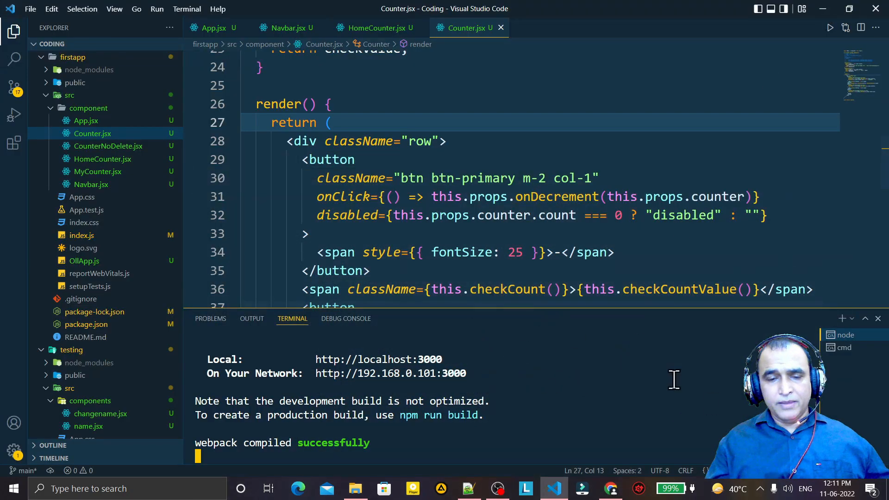
mouse_move(515, 437)
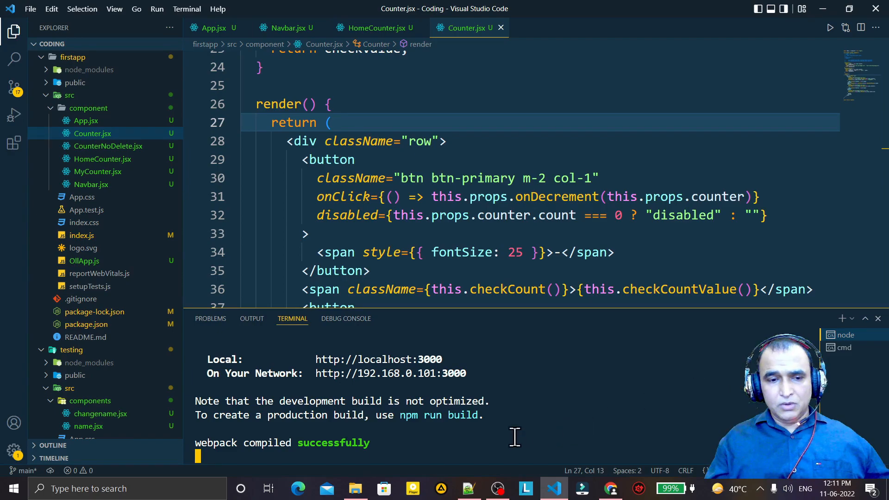
Confirm terminating the batch job with y, then minimize VS Code.
text(y)
text(npm -v)
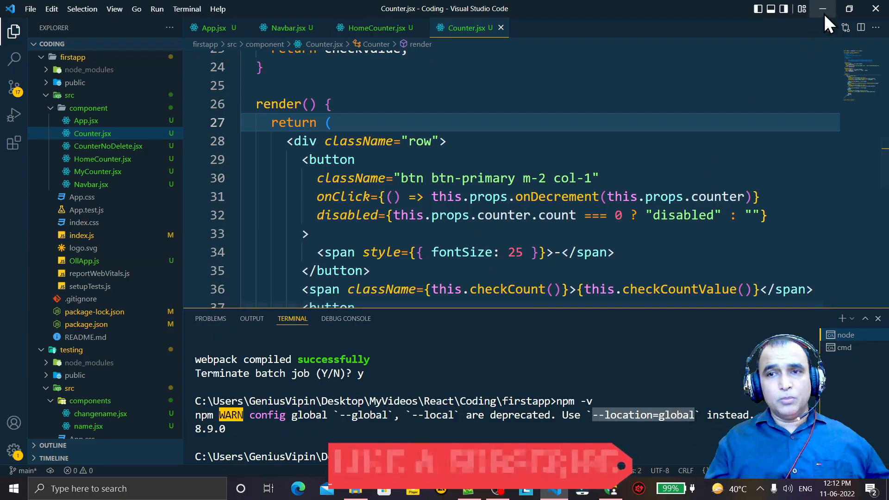
click(822, 8)
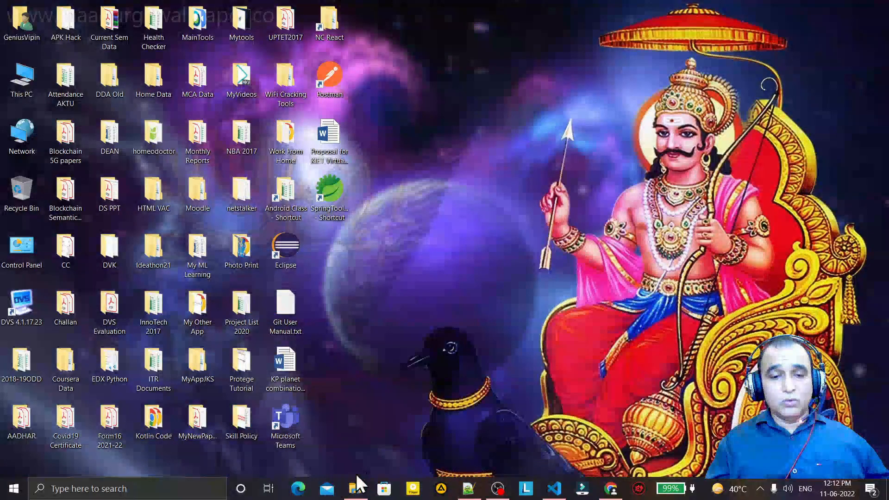
Open File Explorer and right-click the npm file in C:\Program Files\nodejs.
click(356, 488)
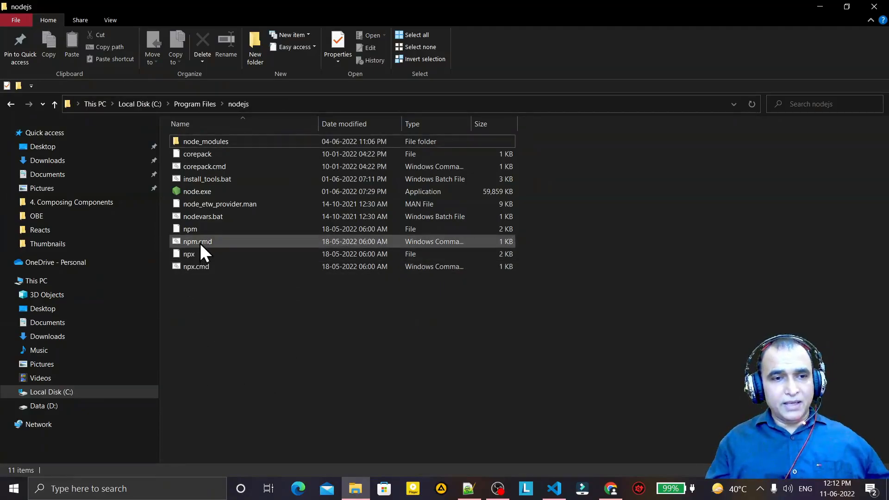
click(190, 228)
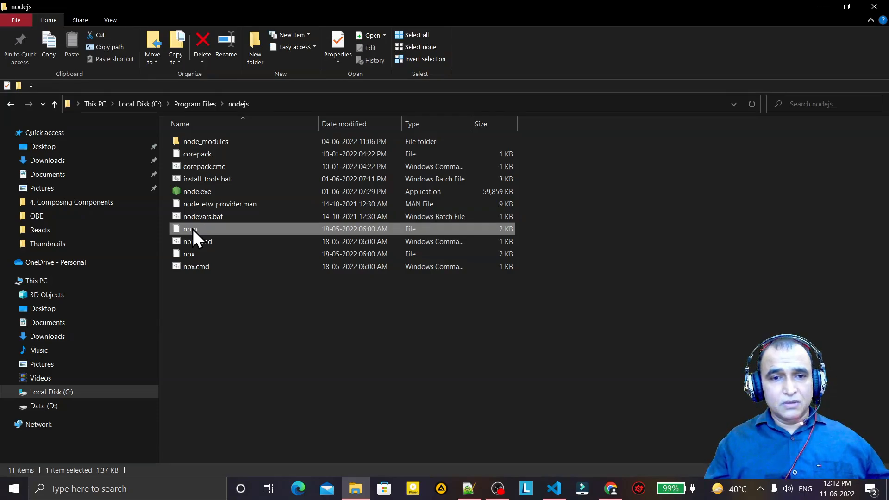
right_click(190, 229)
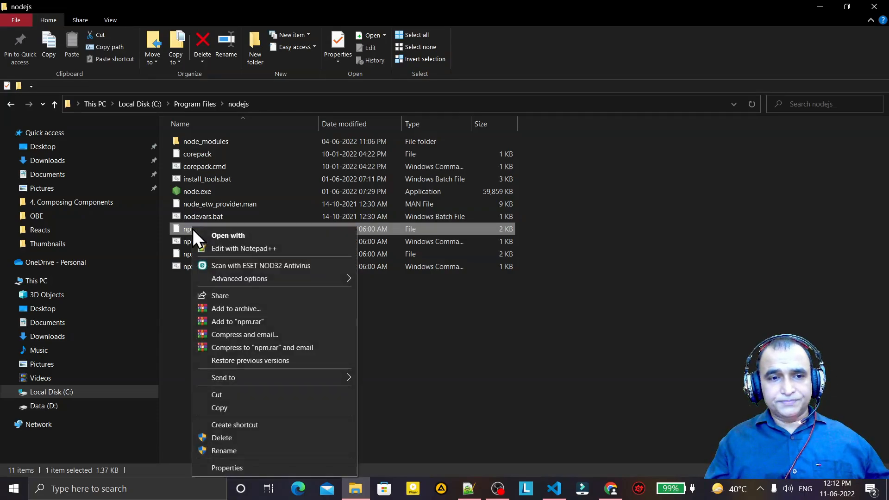
Edit npm in Notepad++, replacing prefix -g with --location=global, and attempt saving.
click(244, 248)
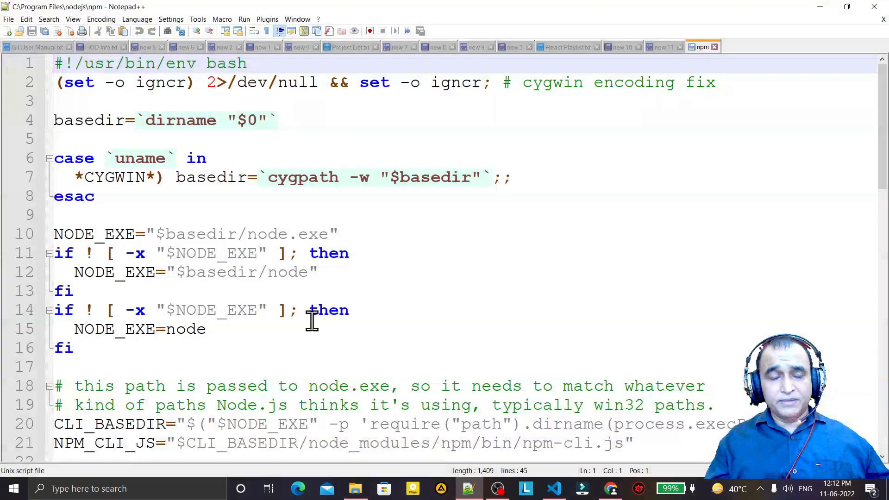
mouse_move(561, 267)
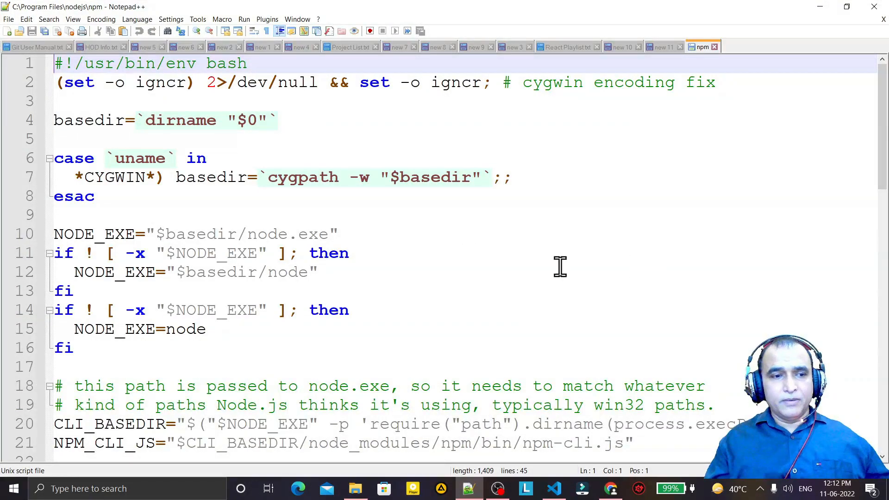
mouse_move(490, 282)
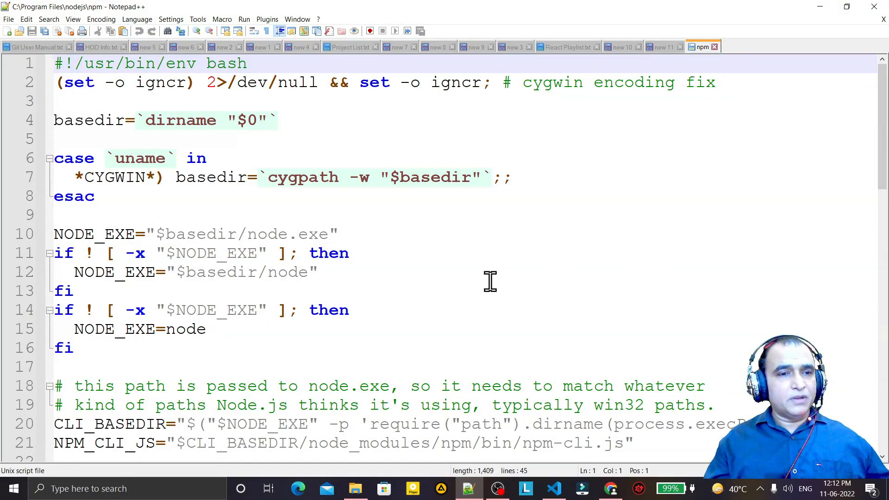
mouse_move(651, 260)
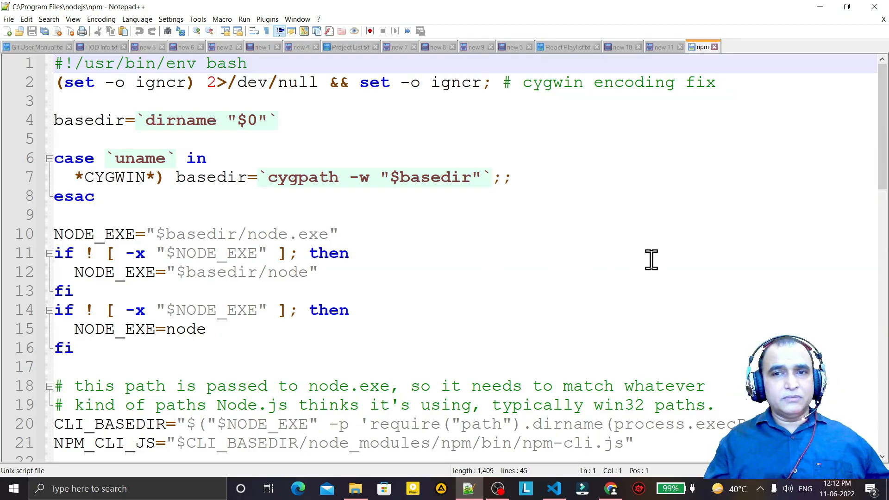
click(317, 273)
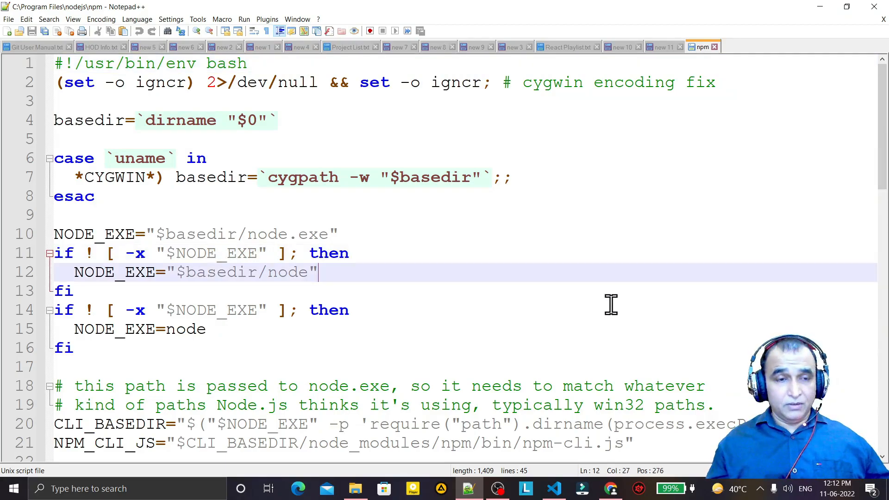
scroll(down, 3)
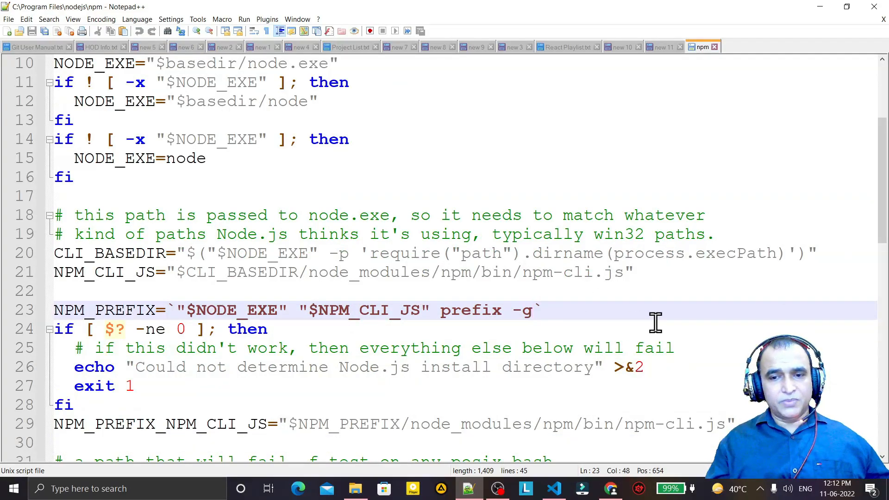
text(--location=global)
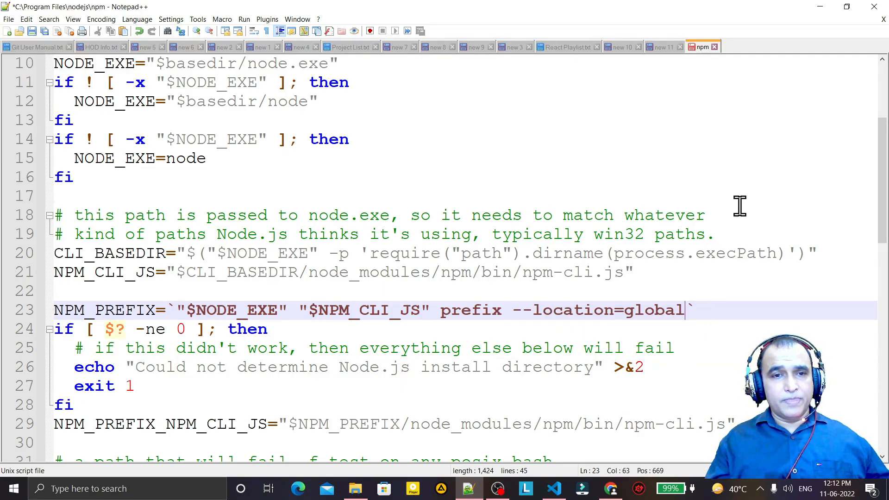
key(ctrl+s)
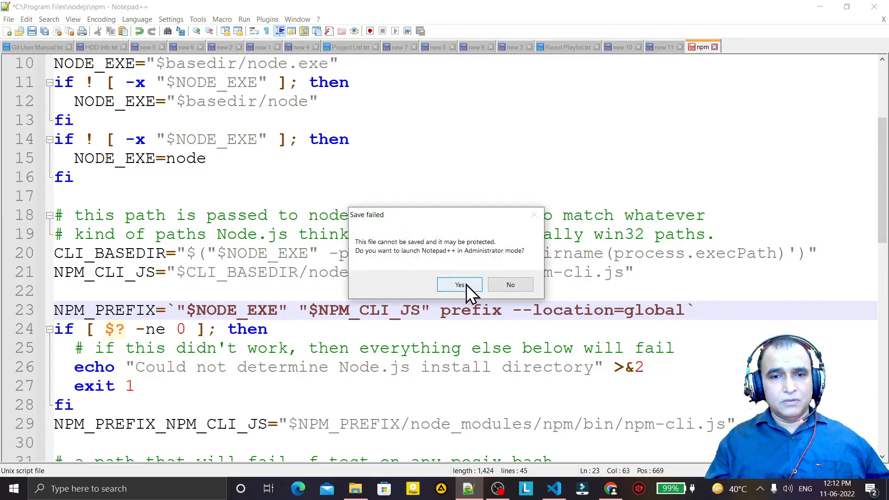
Relaunch Notepad++ as Administrator to save npm, close its tab, and minimize.
click(460, 285)
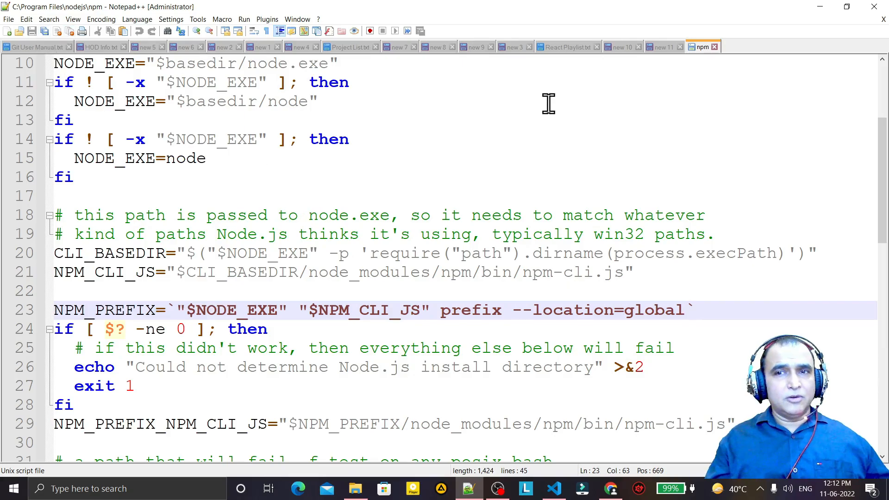
click(33, 47)
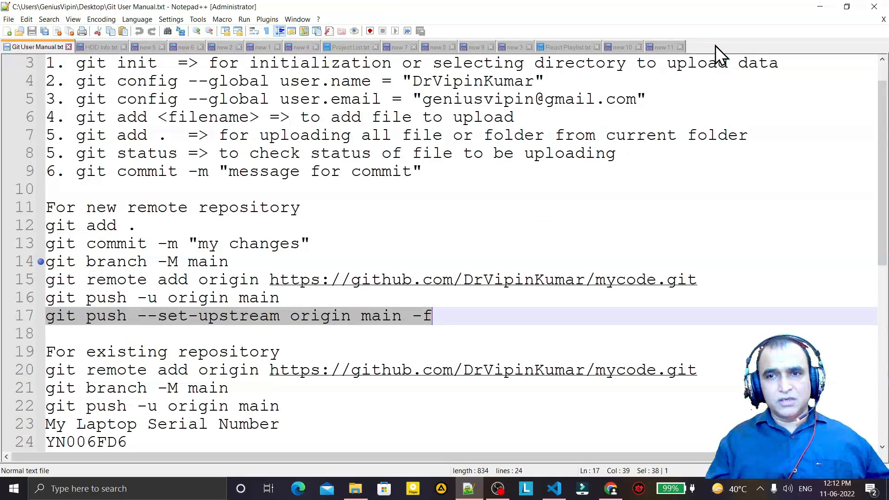
mouse_move(857, 26)
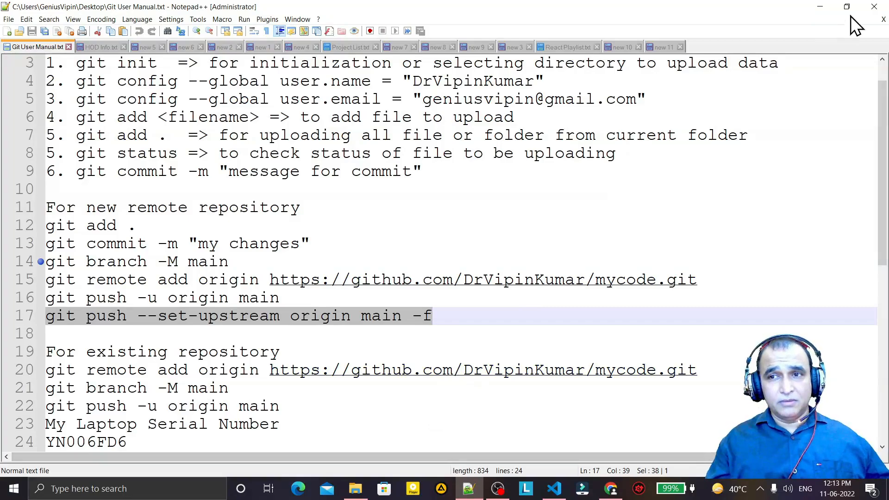
click(355, 488)
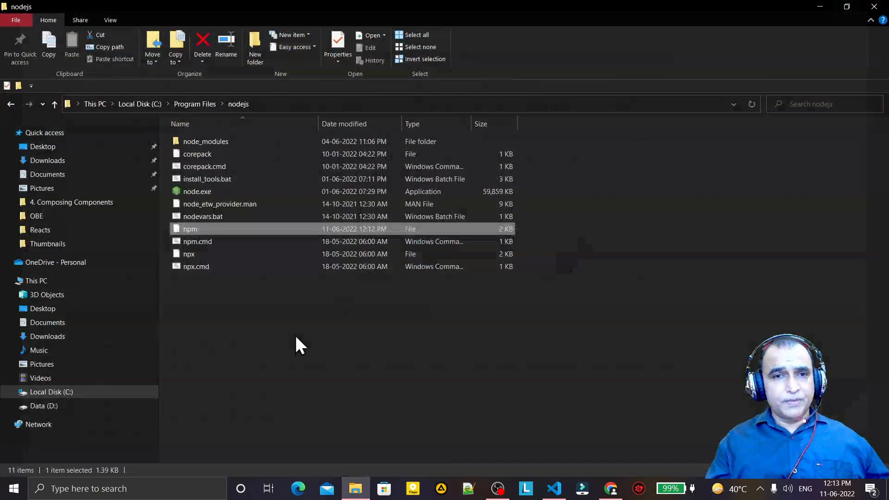
mouse_move(190, 235)
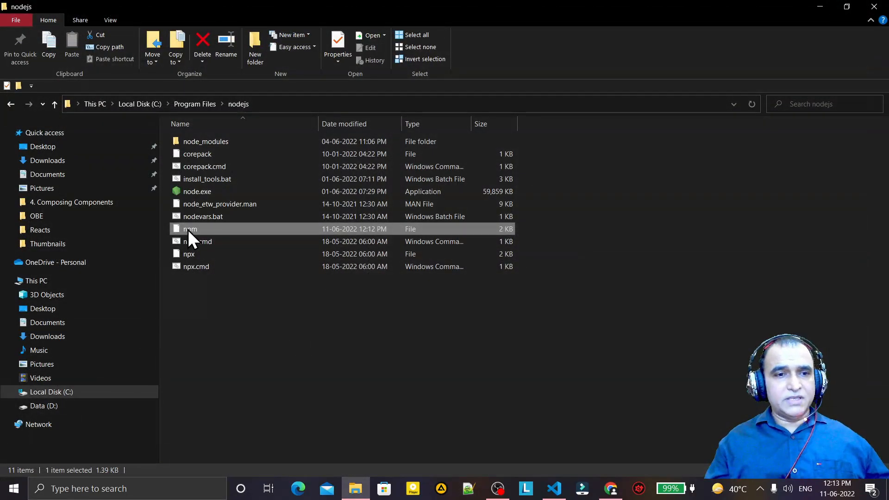
Right-click npm to reopen it with Edit with Notepad++.
right_click(190, 228)
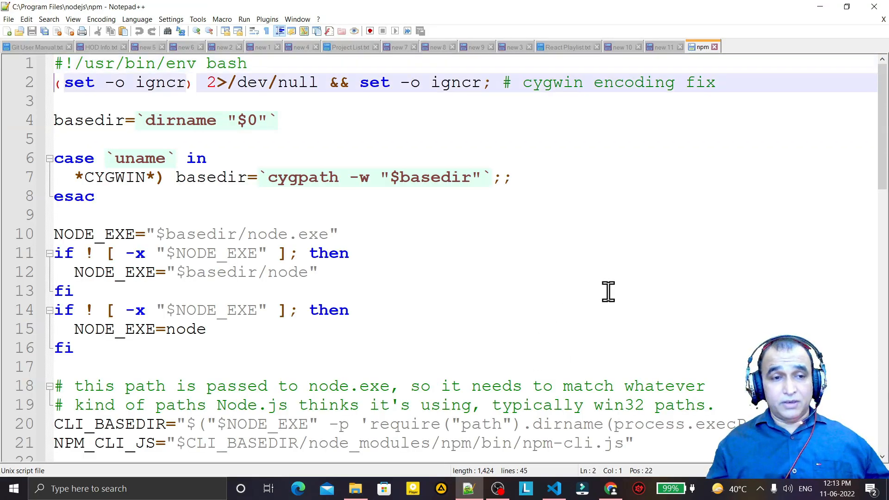
Scroll to verify line 23 reads prefix --location=global, then minimize Notepad++.
scroll(down, 3)
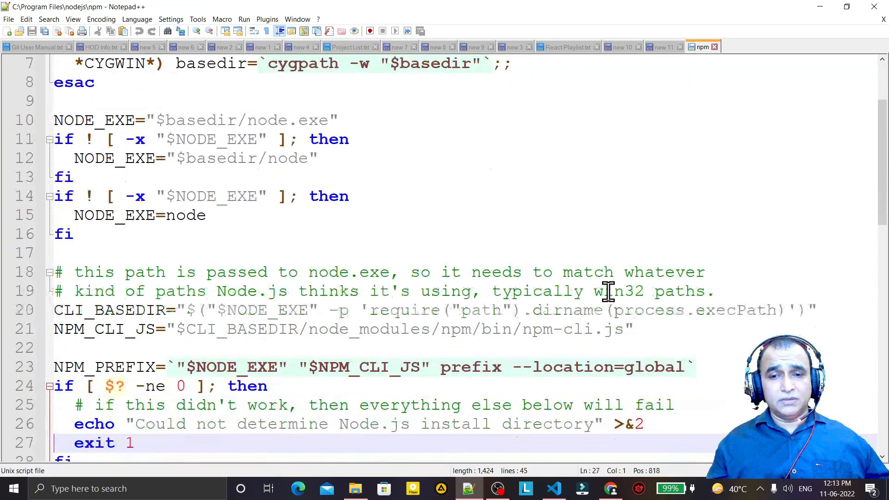
scroll(down, 3)
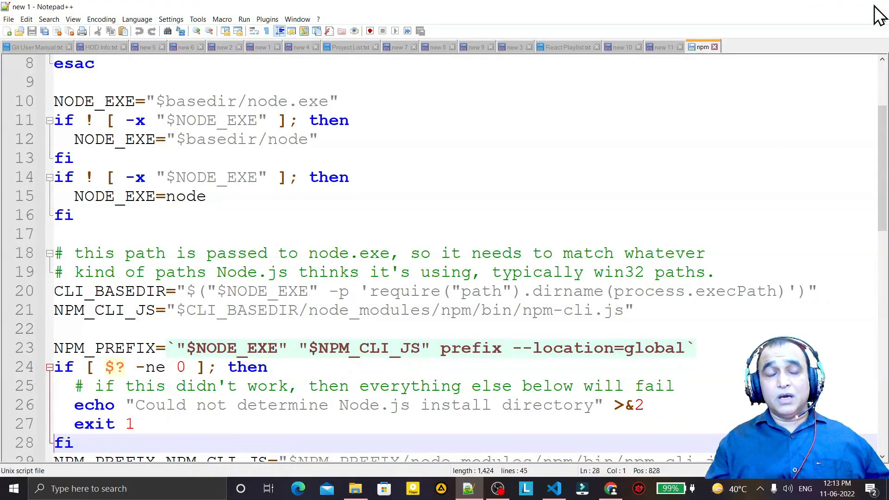
click(356, 488)
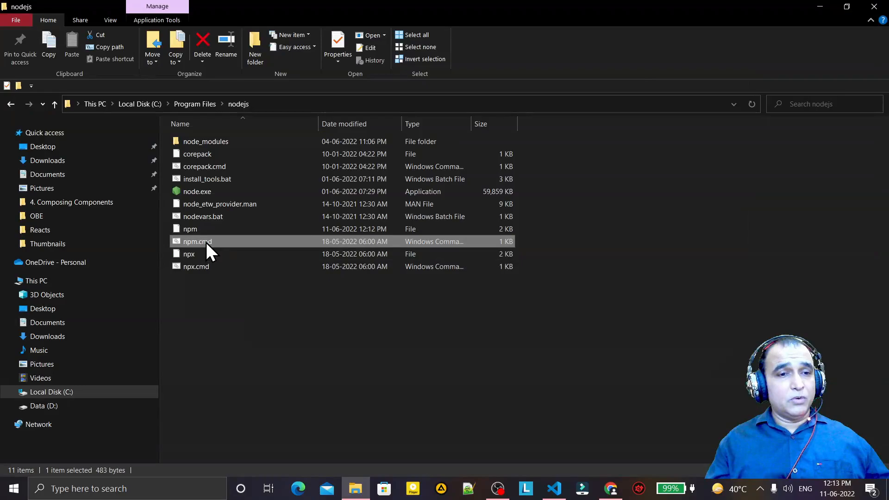
Open npm.cmd in Notepad++ and place the cursor after -g on line 12.
right_click(197, 240)
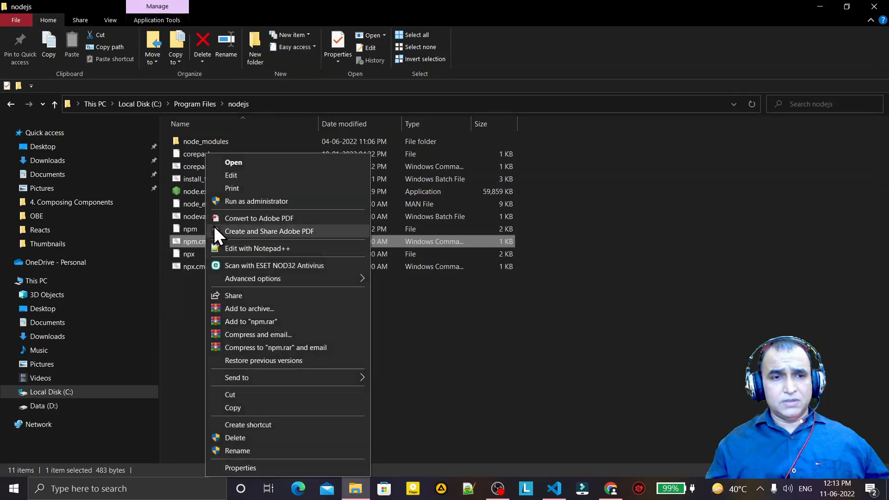
click(257, 248)
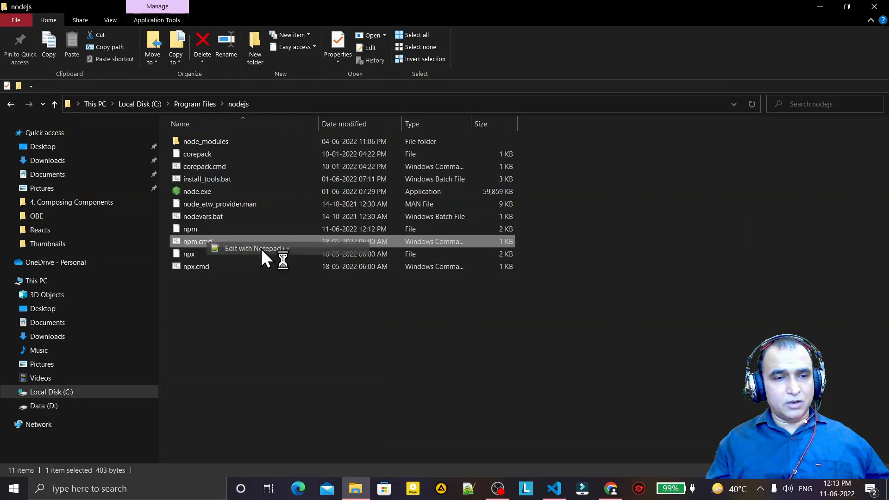
click(258, 248)
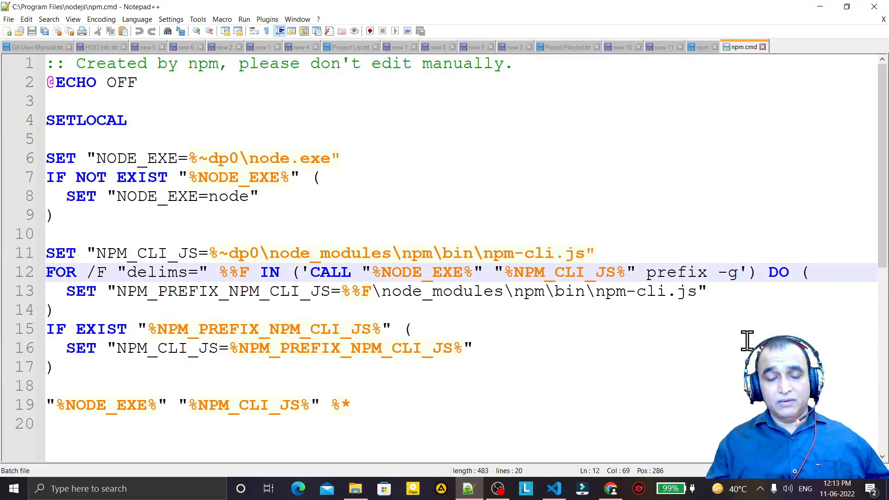
Change npm.cmd's prefix to --location=global, save as Administrator, and maximize Notepad++.
text(--location=global)
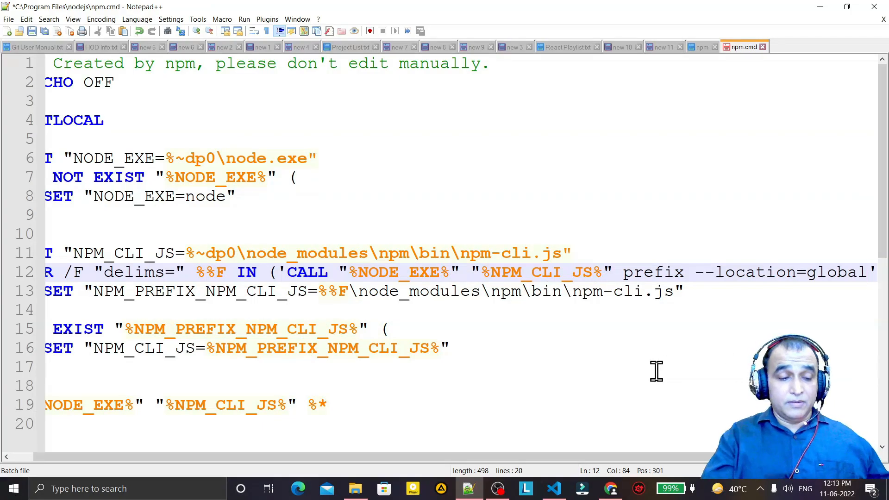
click(355, 488)
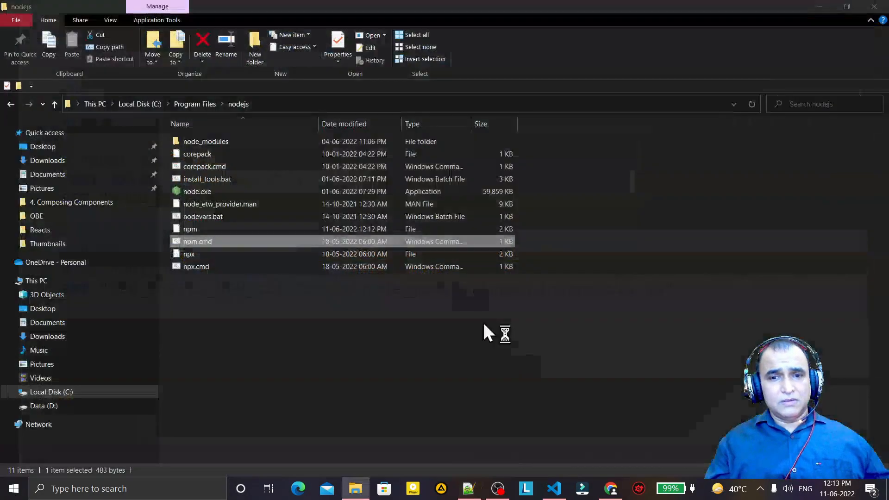
double_click(197, 240)
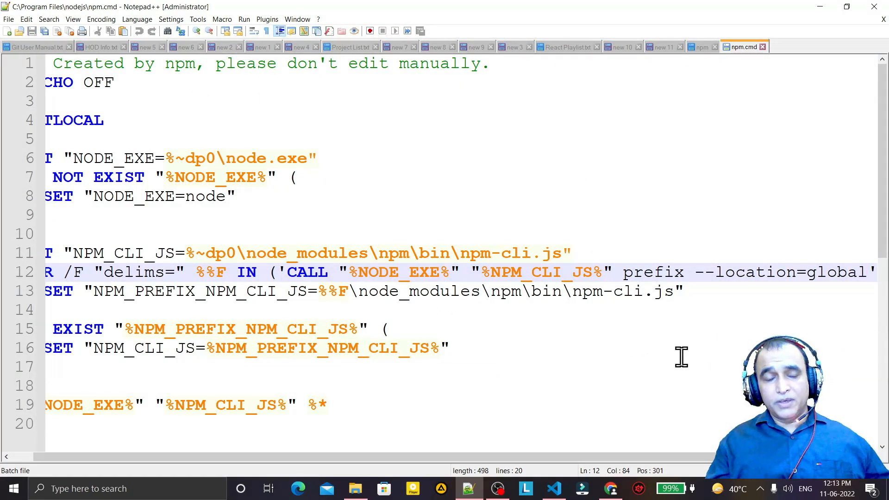
mouse_move(704, 306)
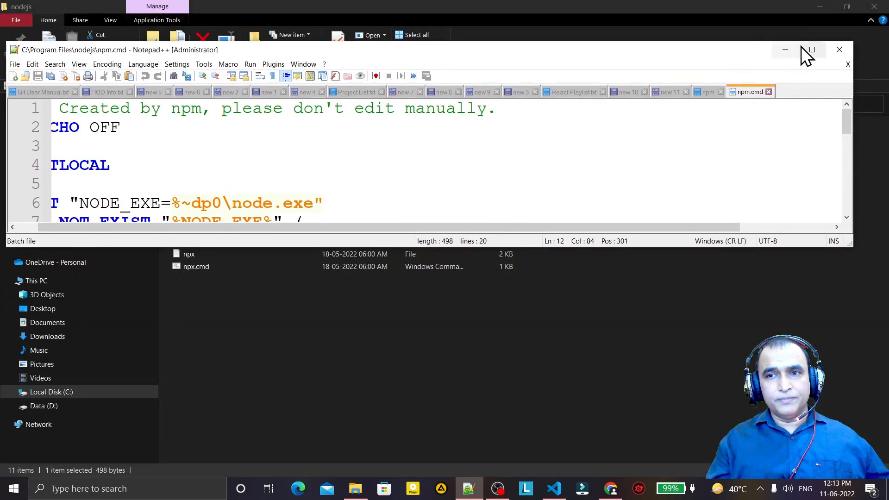
click(811, 49)
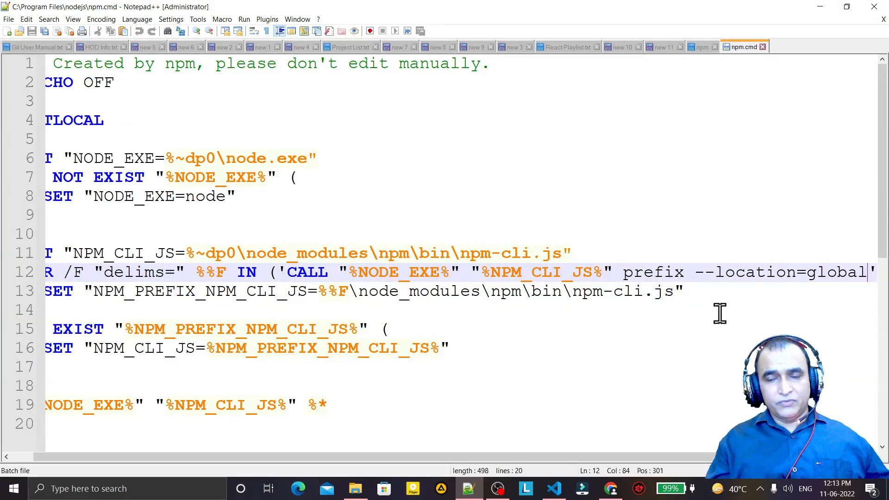
mouse_move(699, 354)
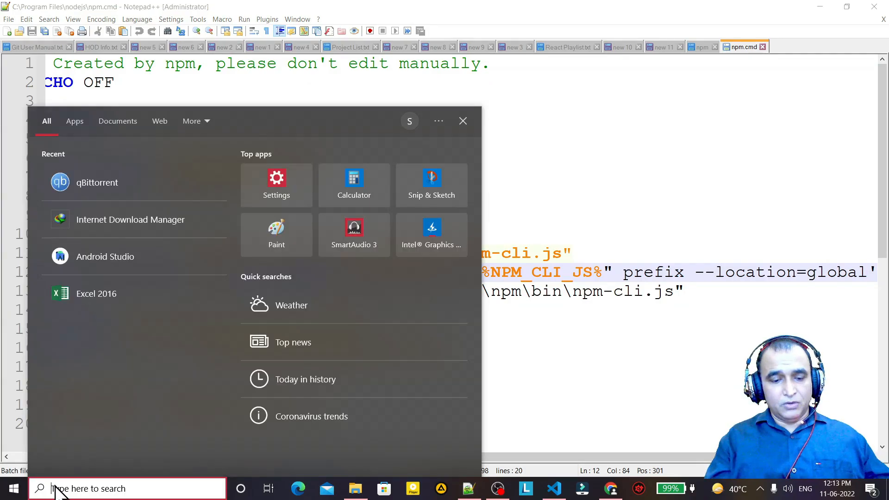
Search cmd in Start and right-click the Command Prompt result.
text(cmd)
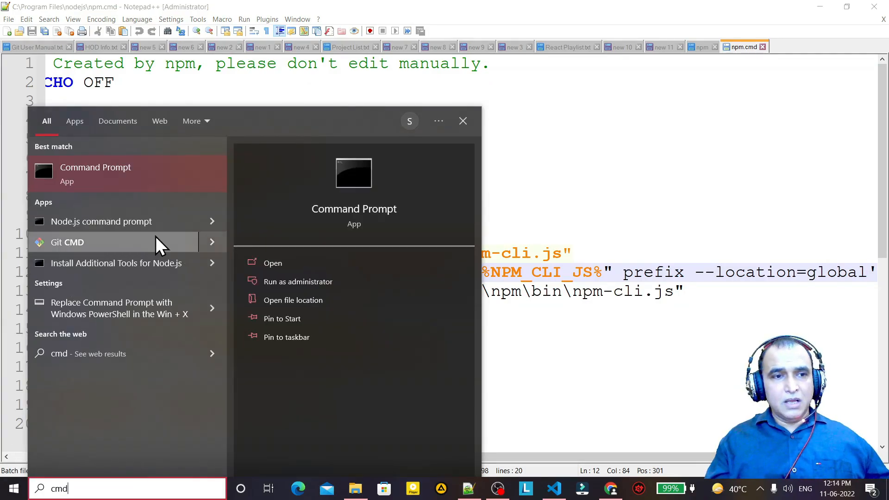
right_click(96, 172)
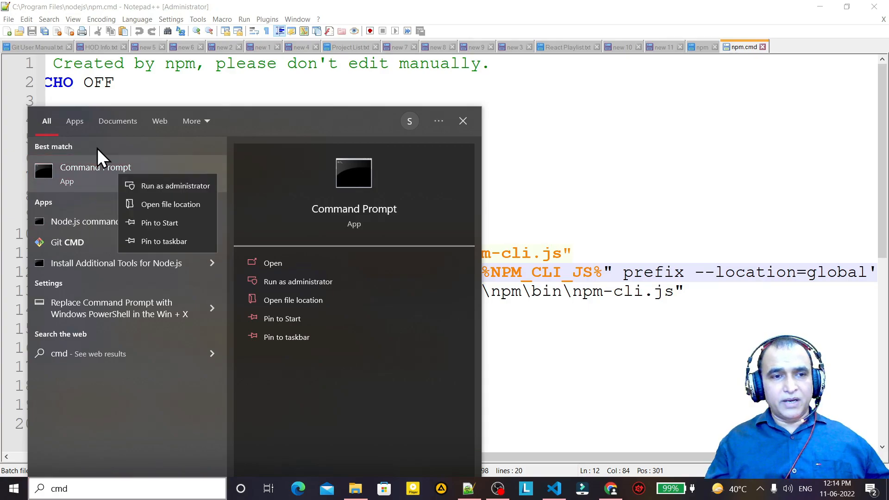
mouse_move(470, 306)
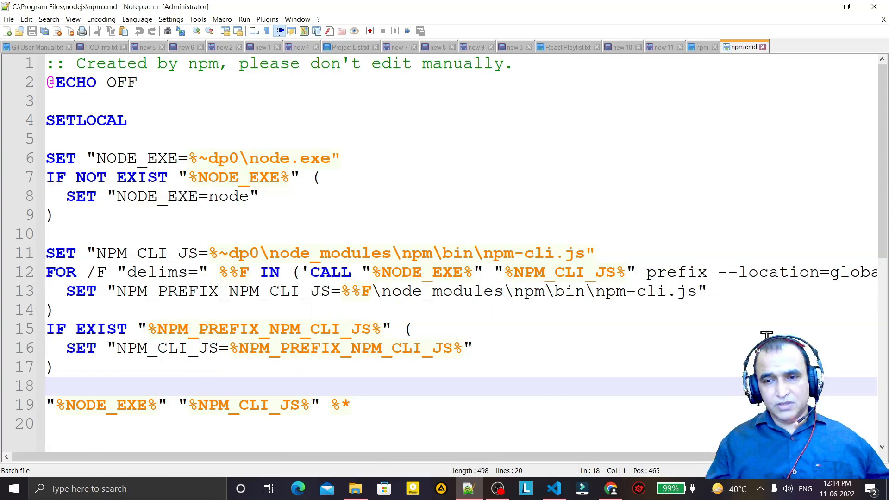
Close the edited npm.cmd and npm files in Notepad++ and minimize the editor.
click(33, 47)
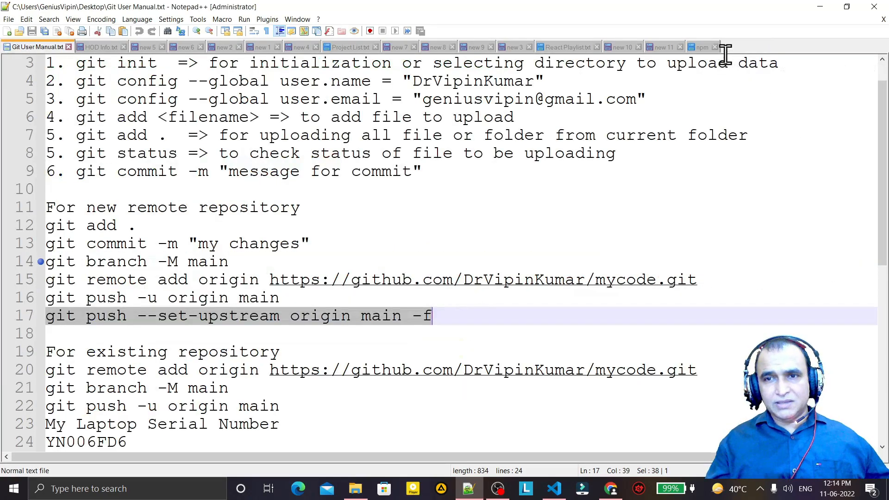
click(702, 46)
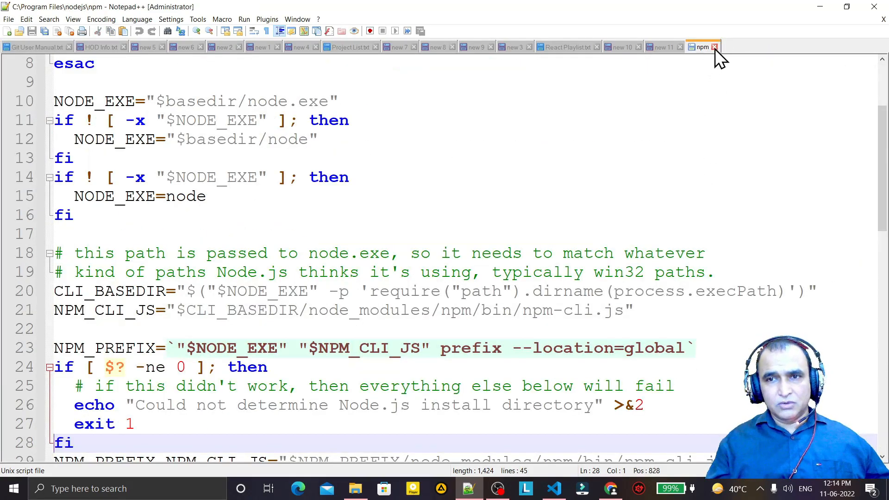
click(356, 488)
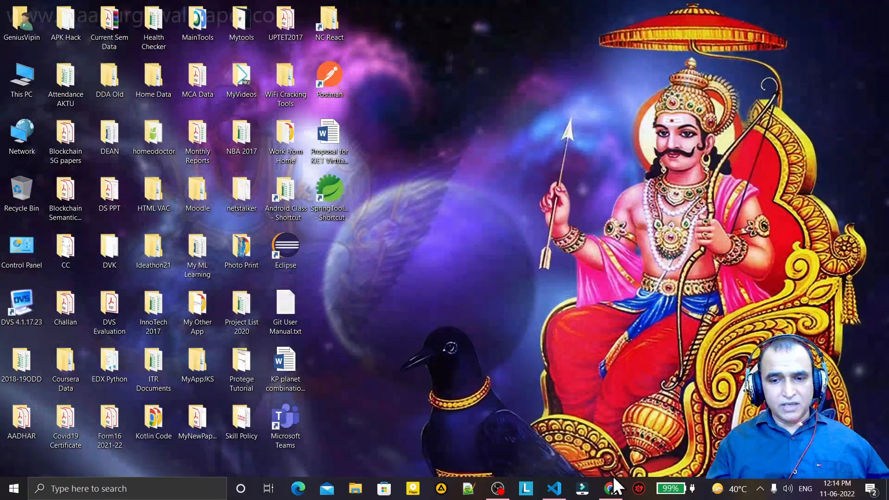
In the VS Code terminal, run npm -v (8.9.0, no warning), then npm start on localhost:3000.
click(553, 488)
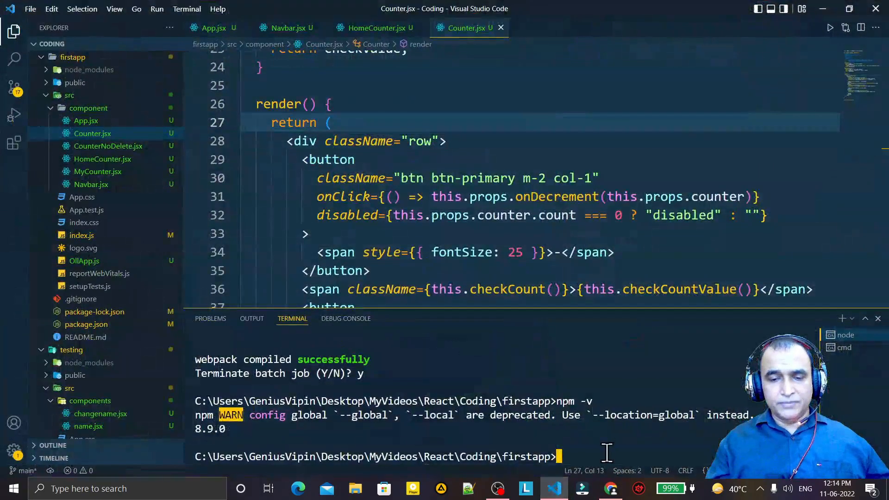
text(npm -v)
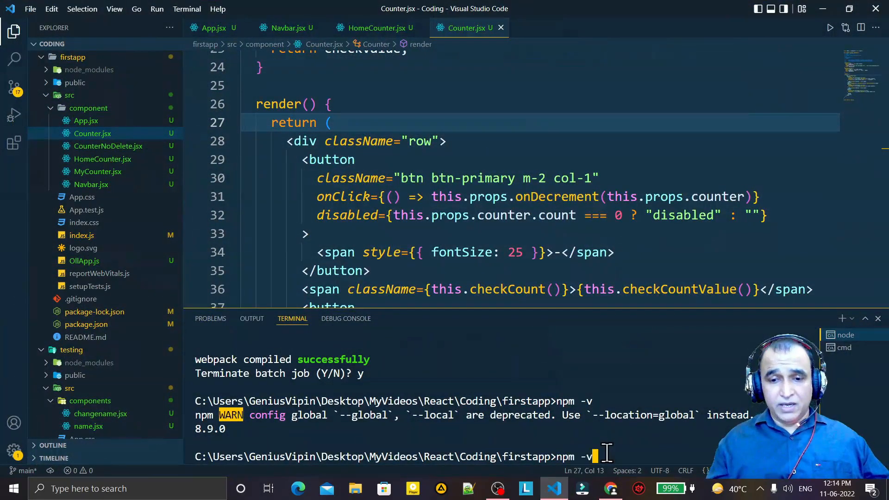
key(Return)
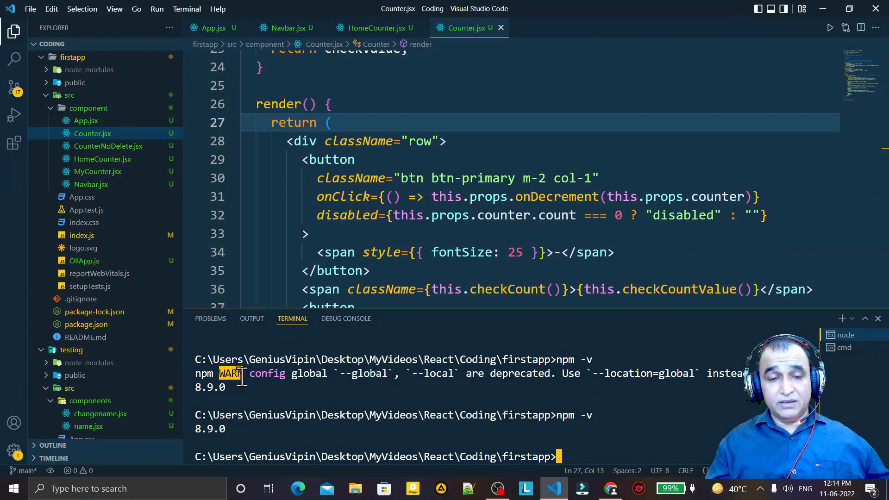
mouse_move(391, 394)
text(npm start)
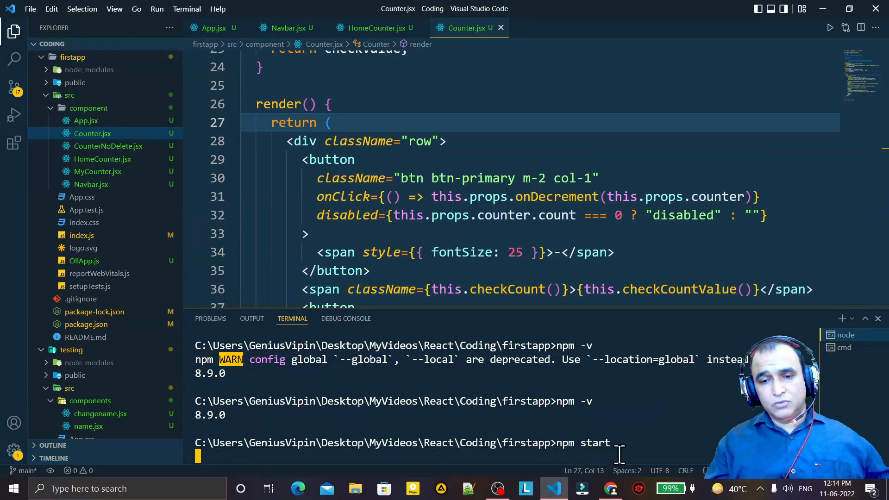
key(Return)
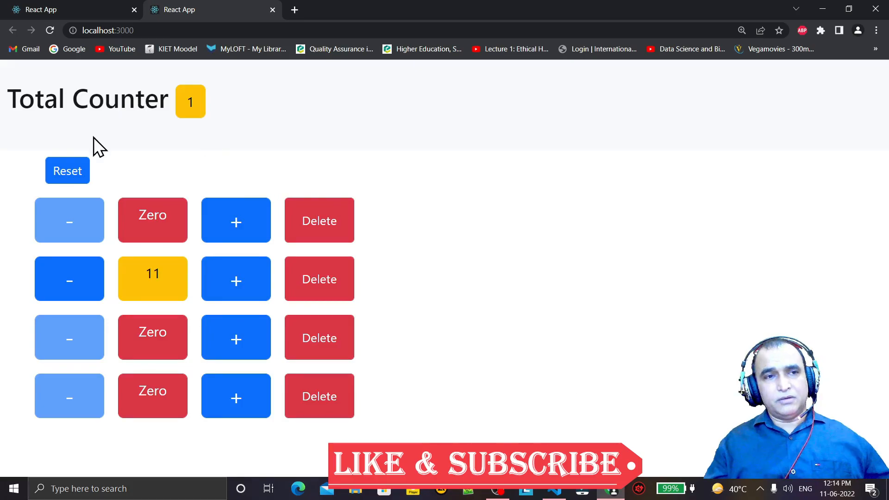
mouse_move(555, 493)
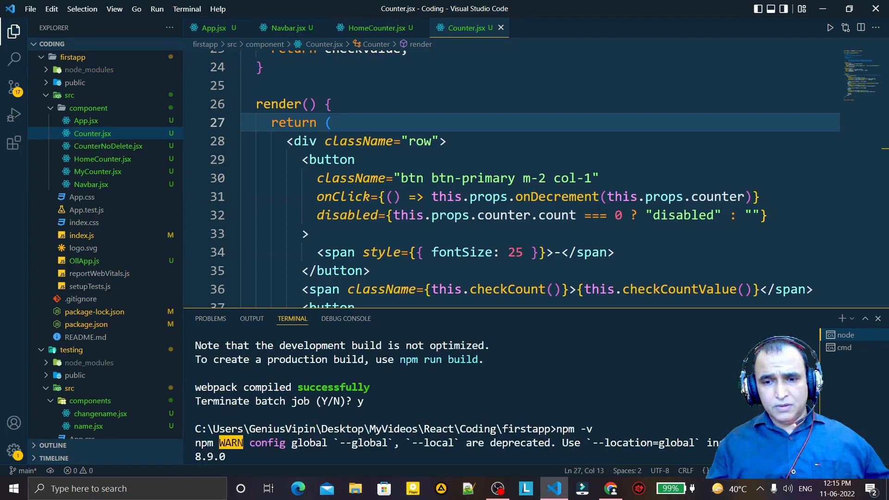
scroll(down, 3)
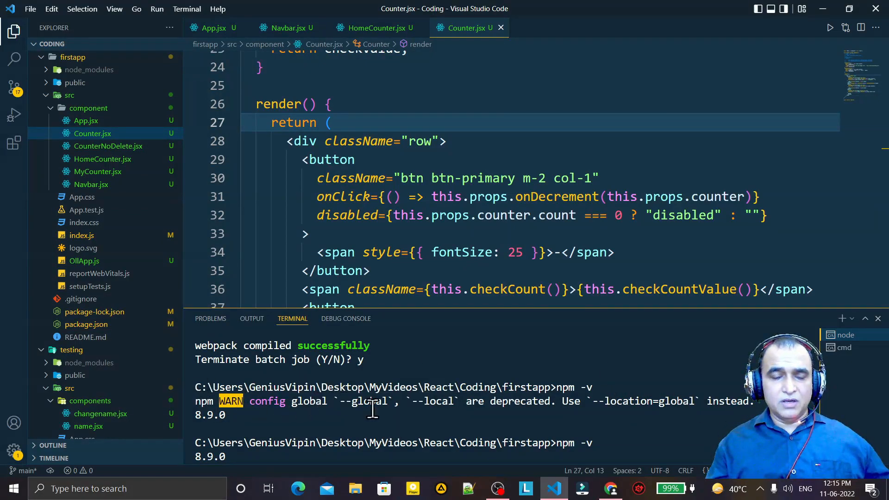
mouse_move(480, 411)
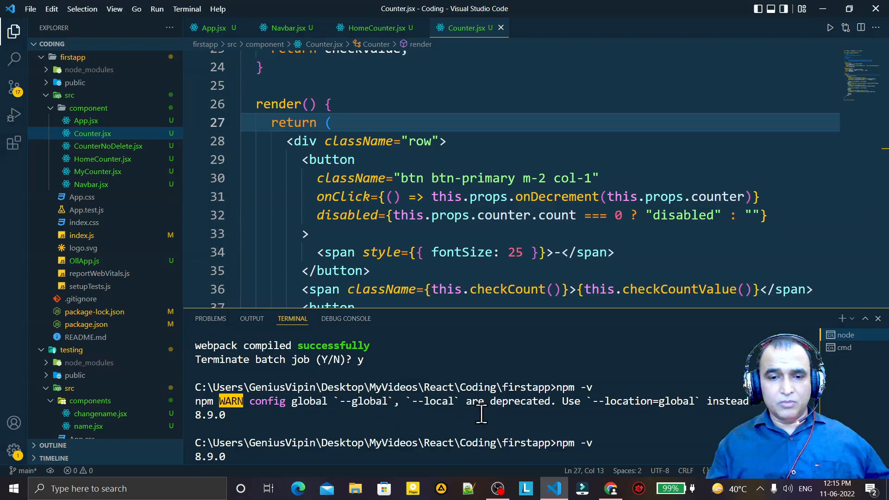
mouse_move(278, 368)
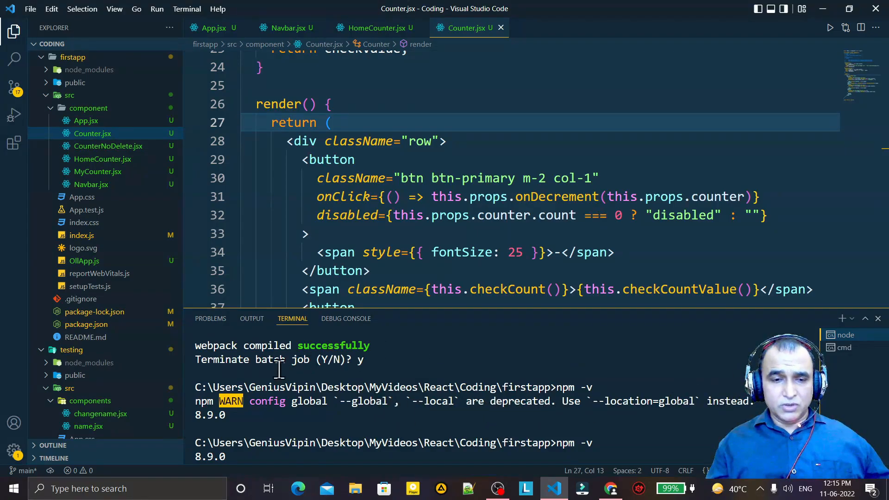